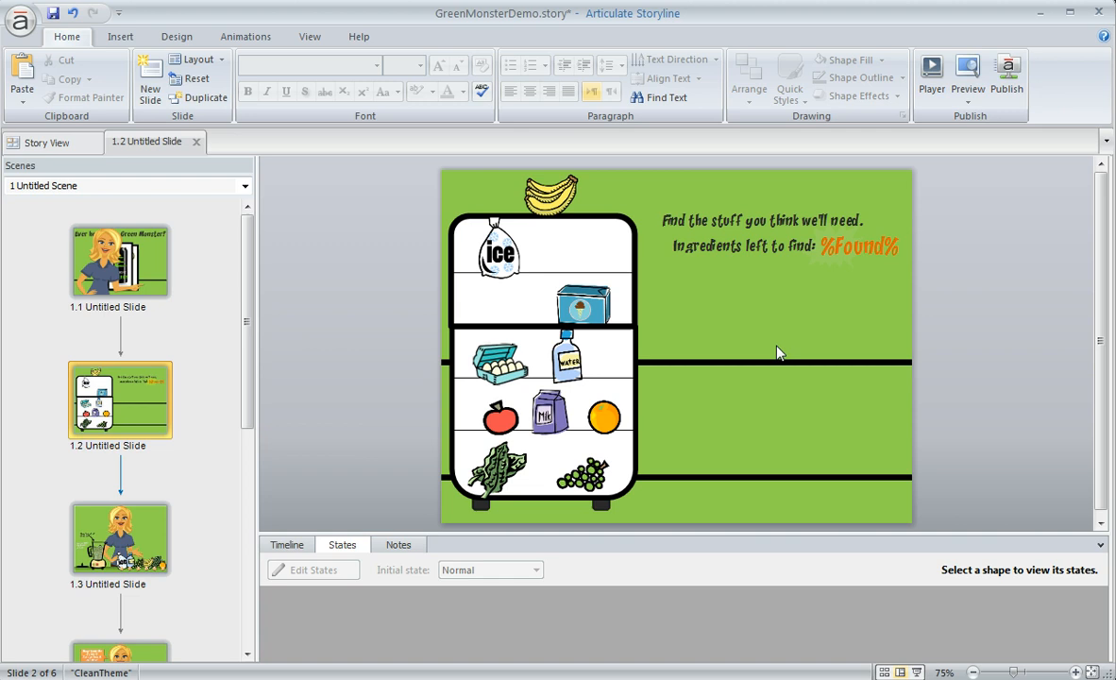
mouse_move(751, 293)
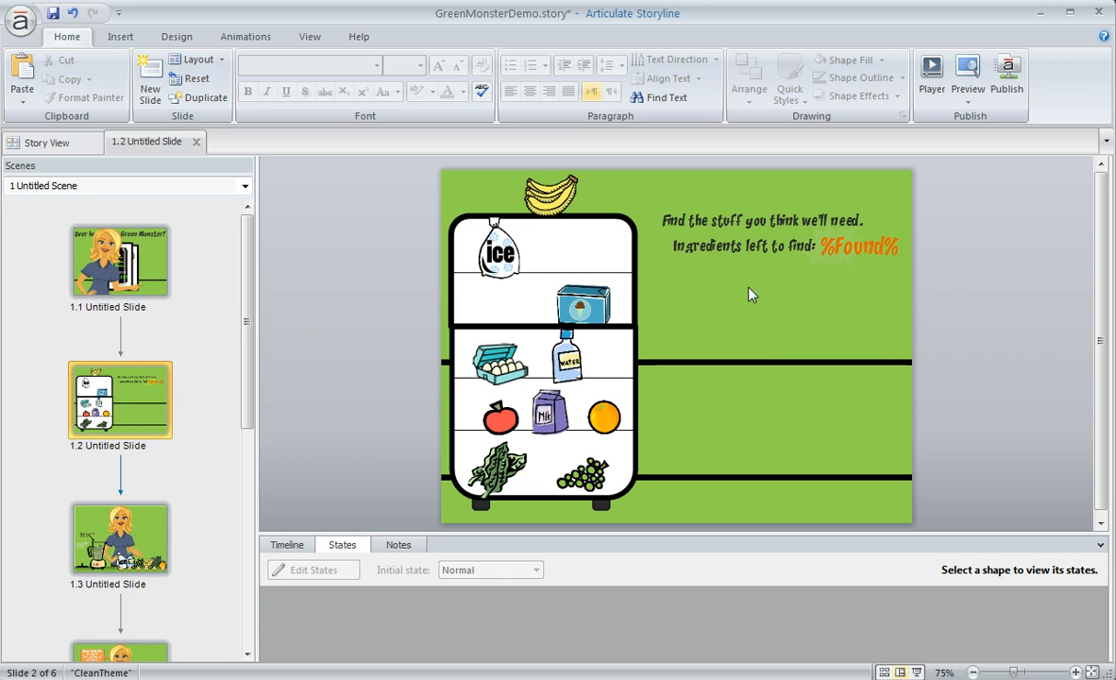
Select the eggs image on slide 1.2 to list its states
click(550, 188)
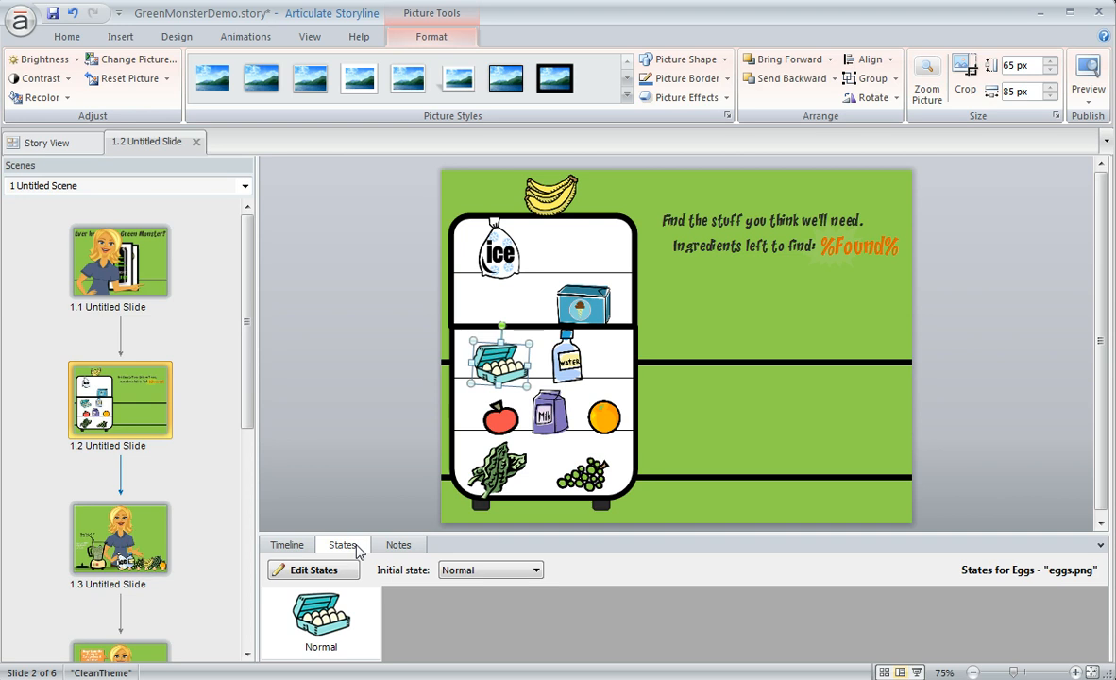
Add a new state named Hover to the eggs image
click(312, 569)
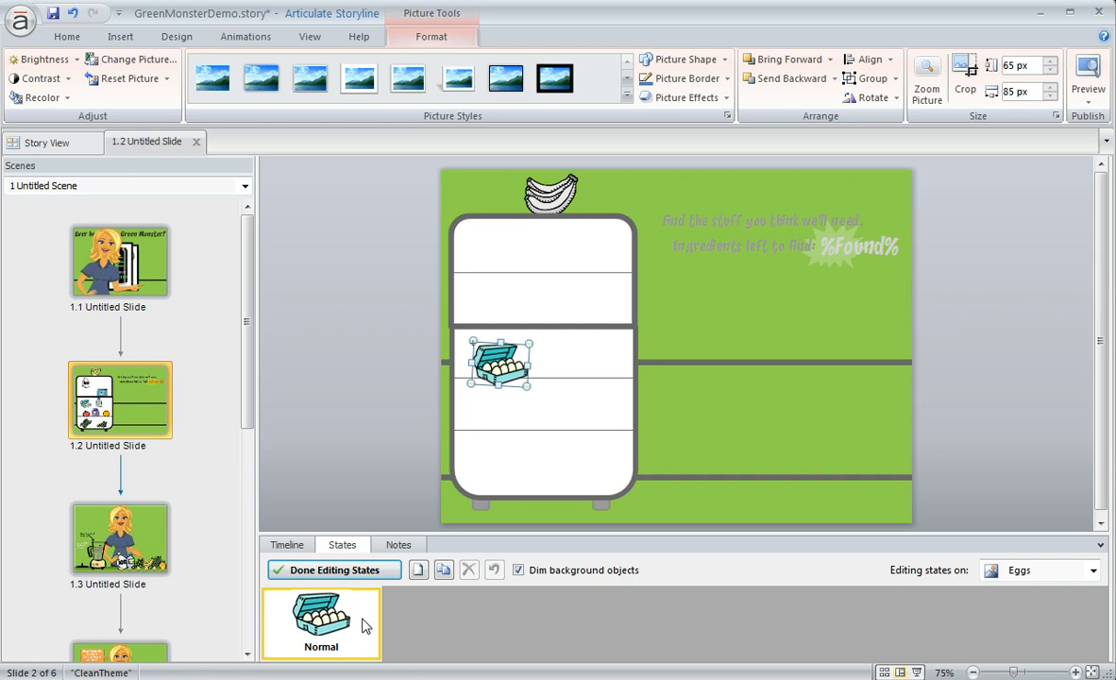
mouse_move(418, 570)
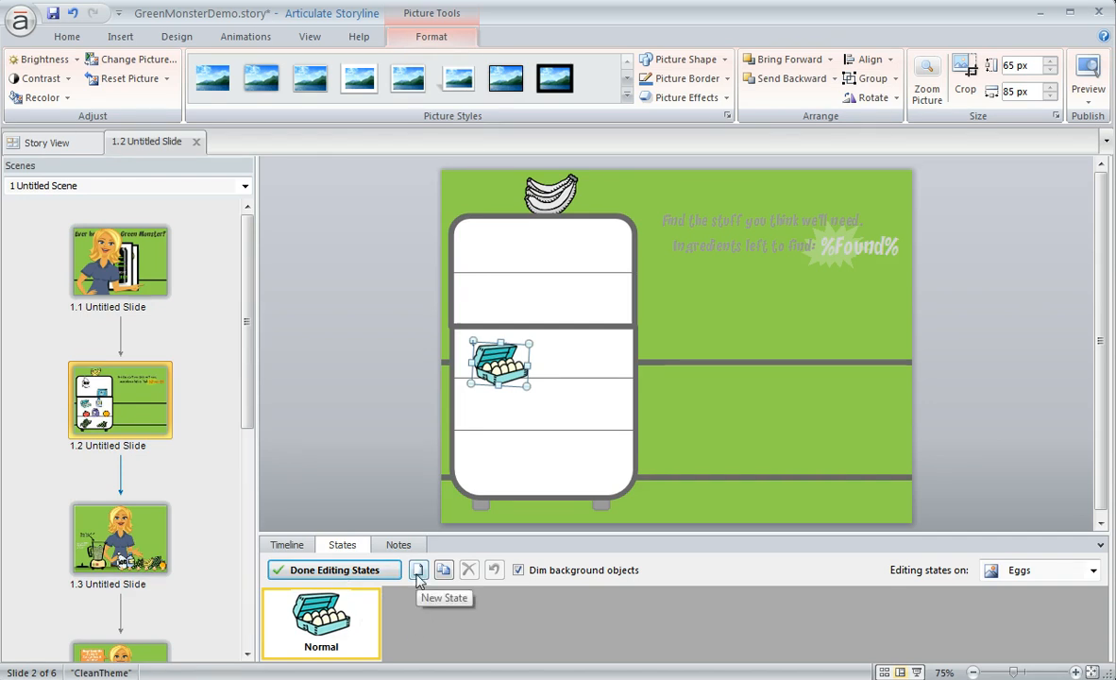
click(418, 569)
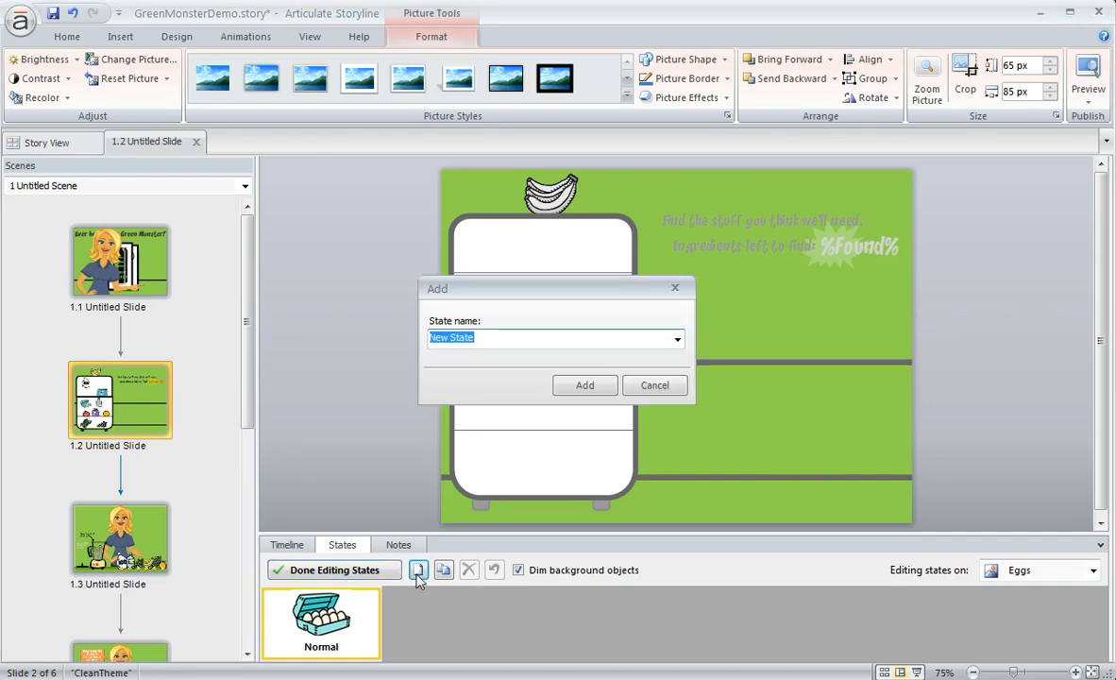
click(676, 338)
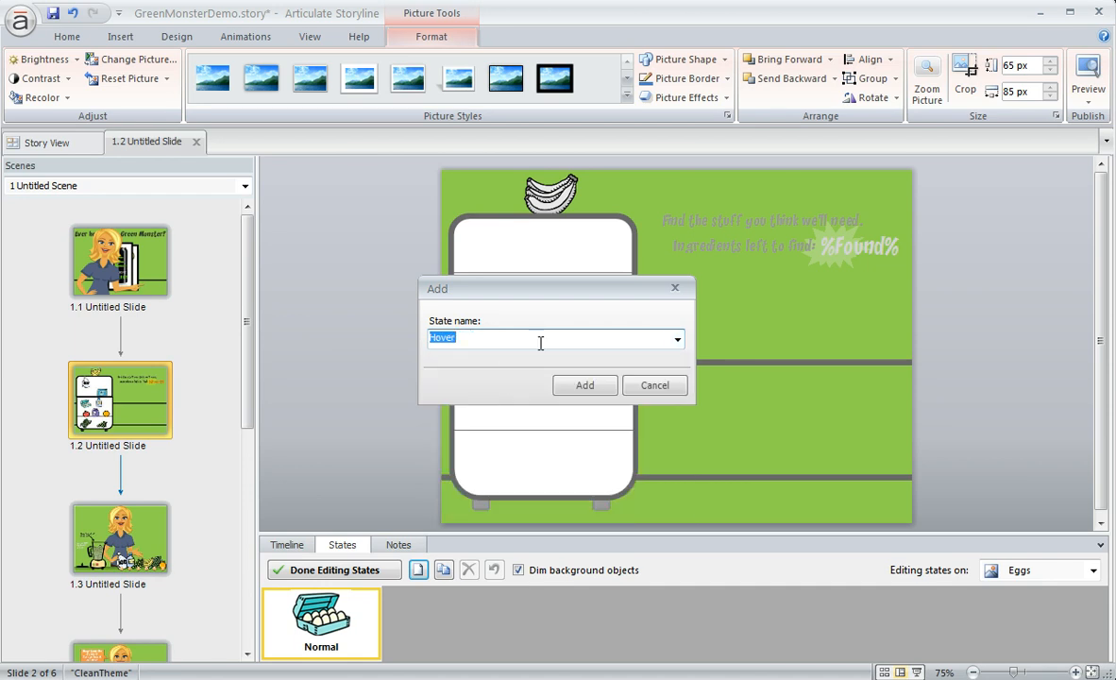
click(585, 385)
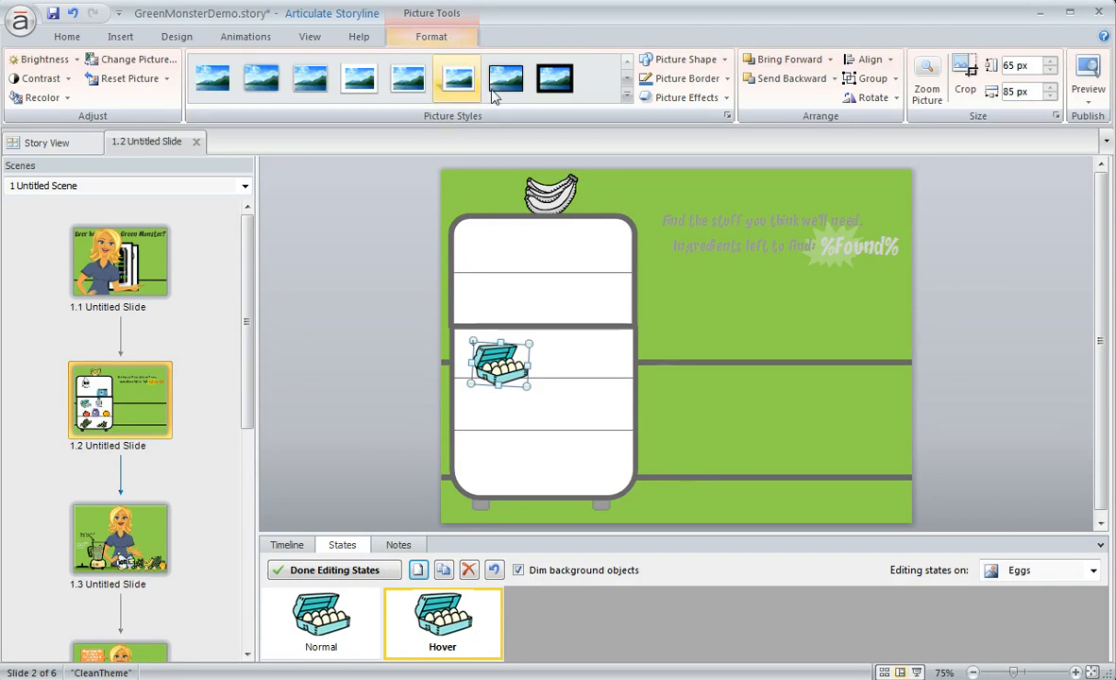
Apply an orange glow to the eggs' Hover state and test it in a slide preview
click(686, 97)
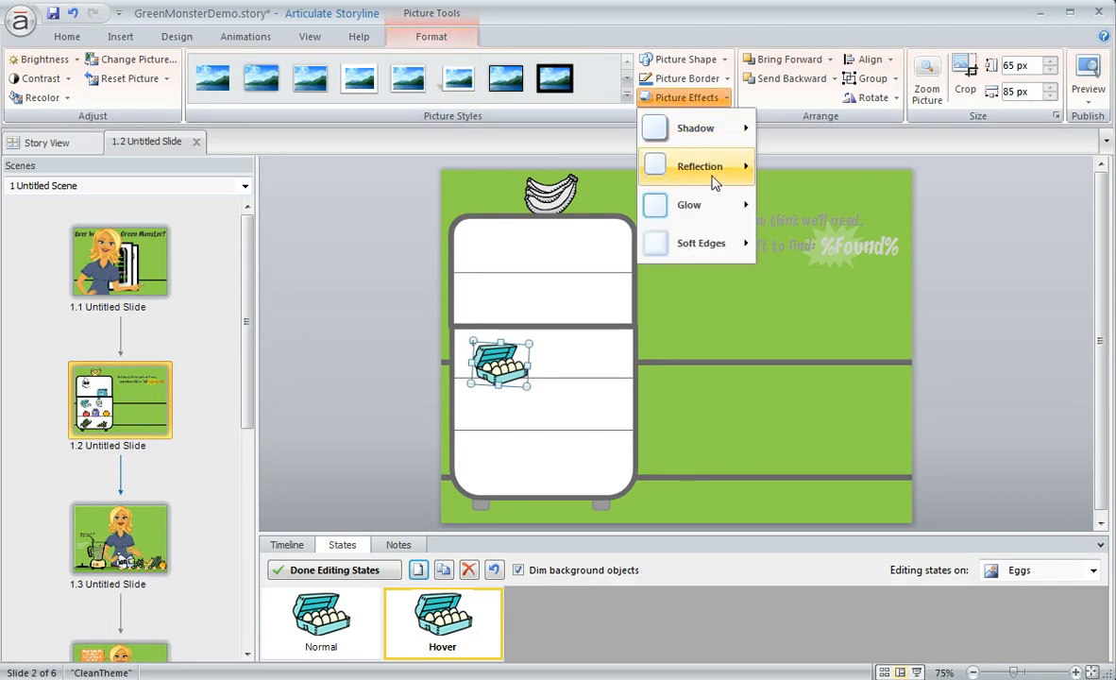
mouse_move(689, 205)
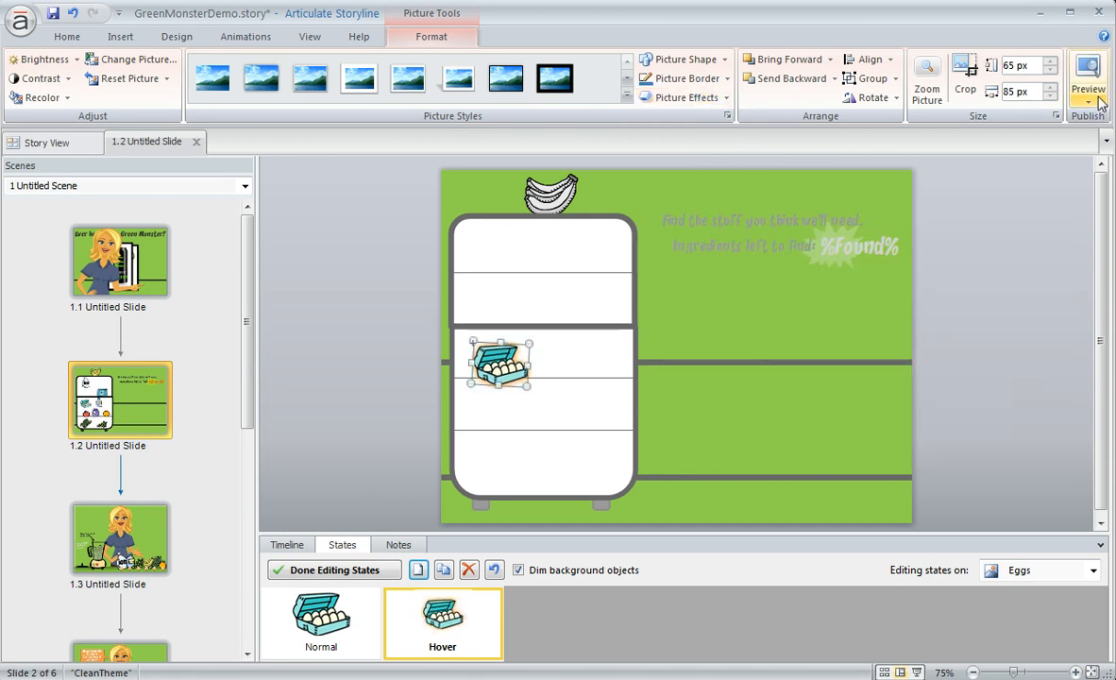
click(1086, 79)
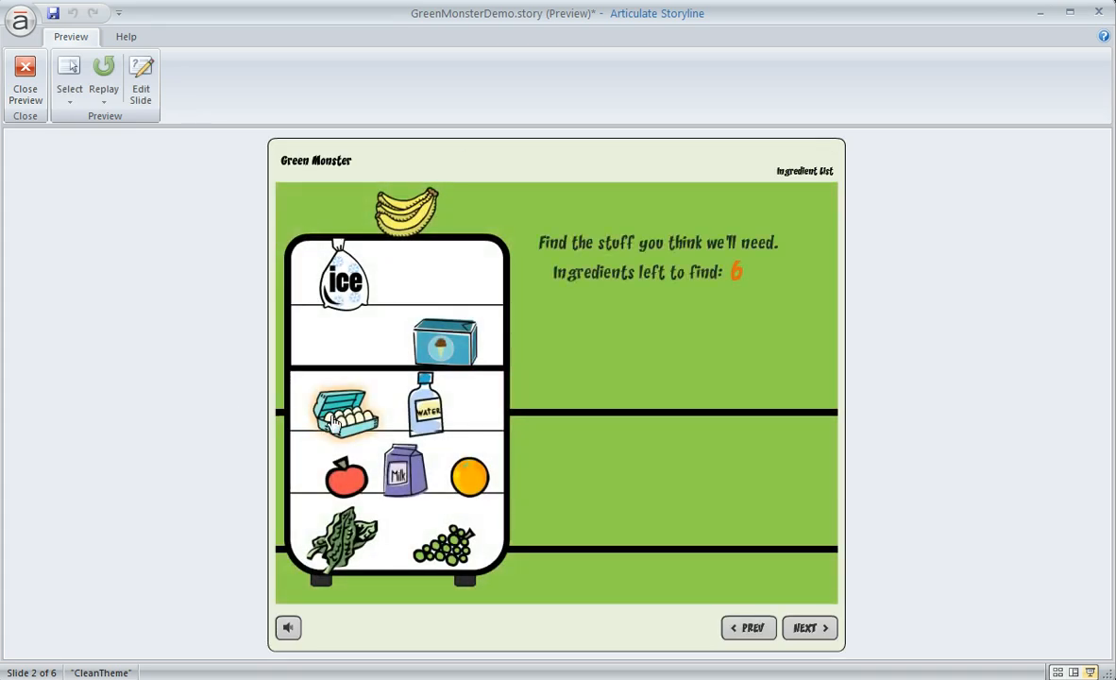
mouse_move(406, 222)
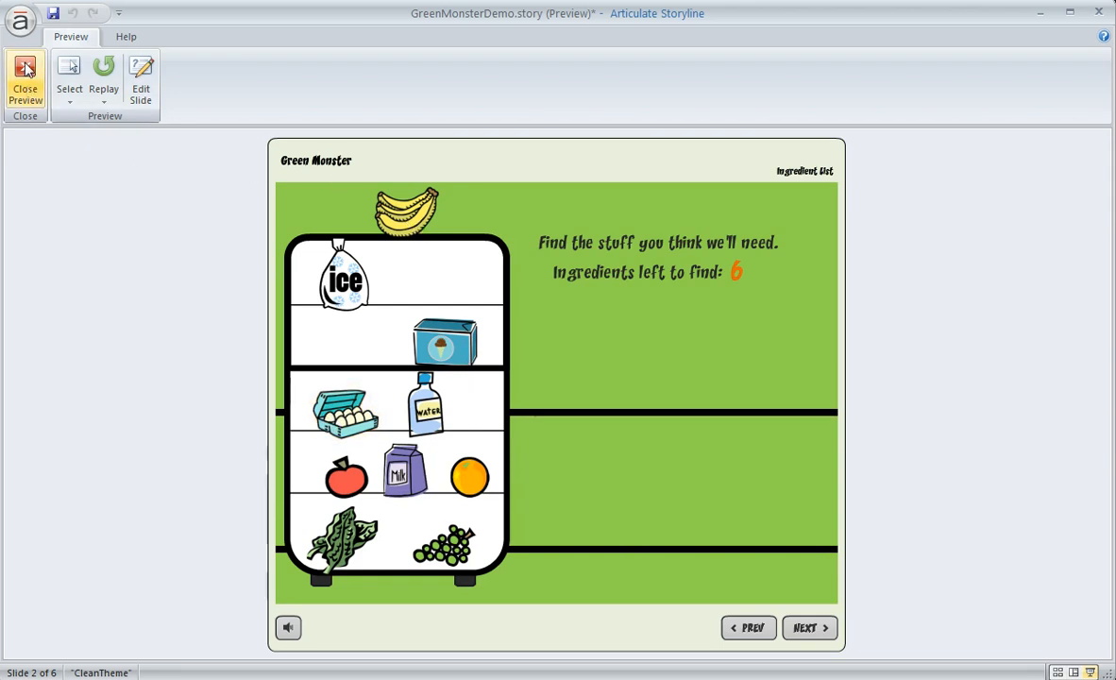
click(26, 80)
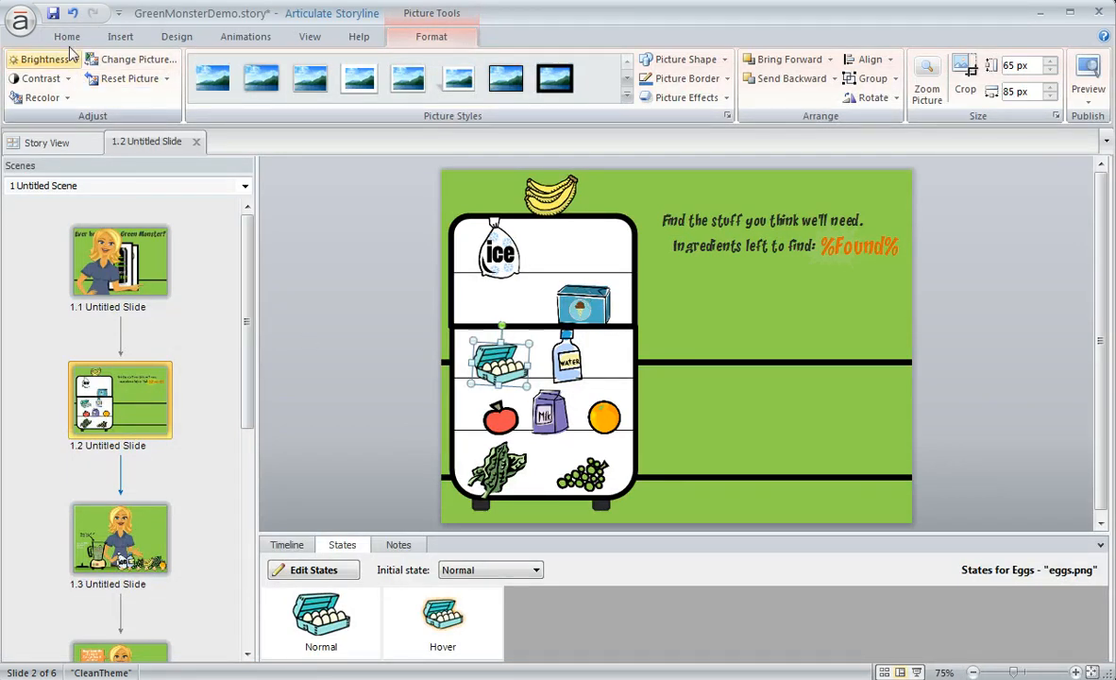
Format-paint the eggs' states onto bananas, ice, water, milk, orange and spinach
click(67, 36)
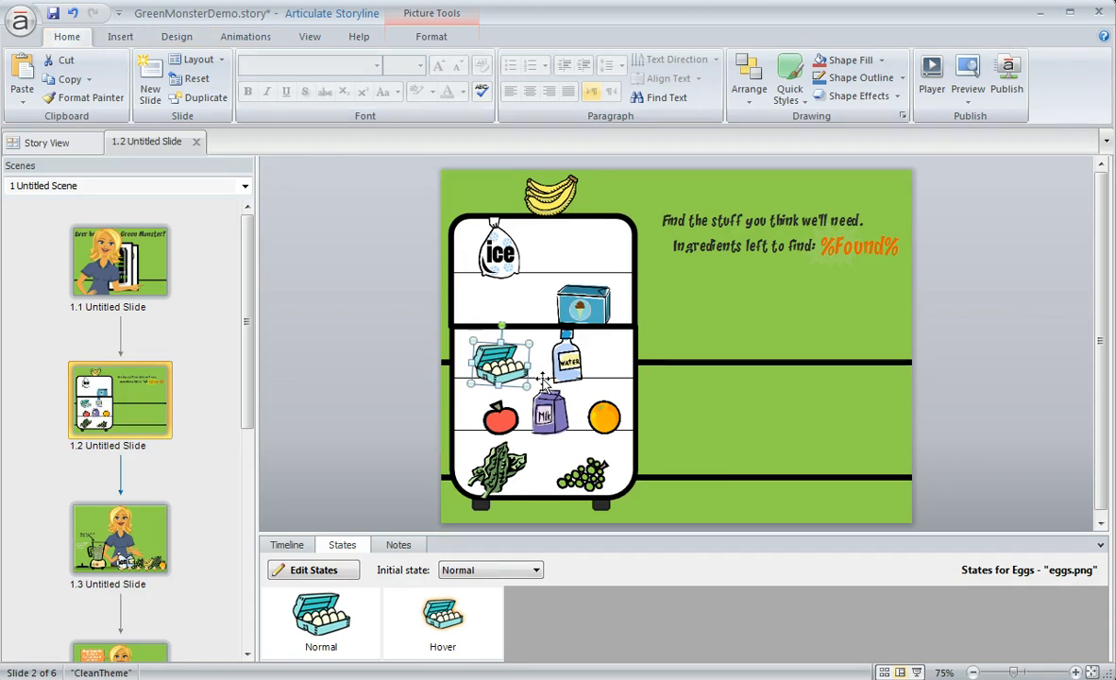
mouse_move(92, 97)
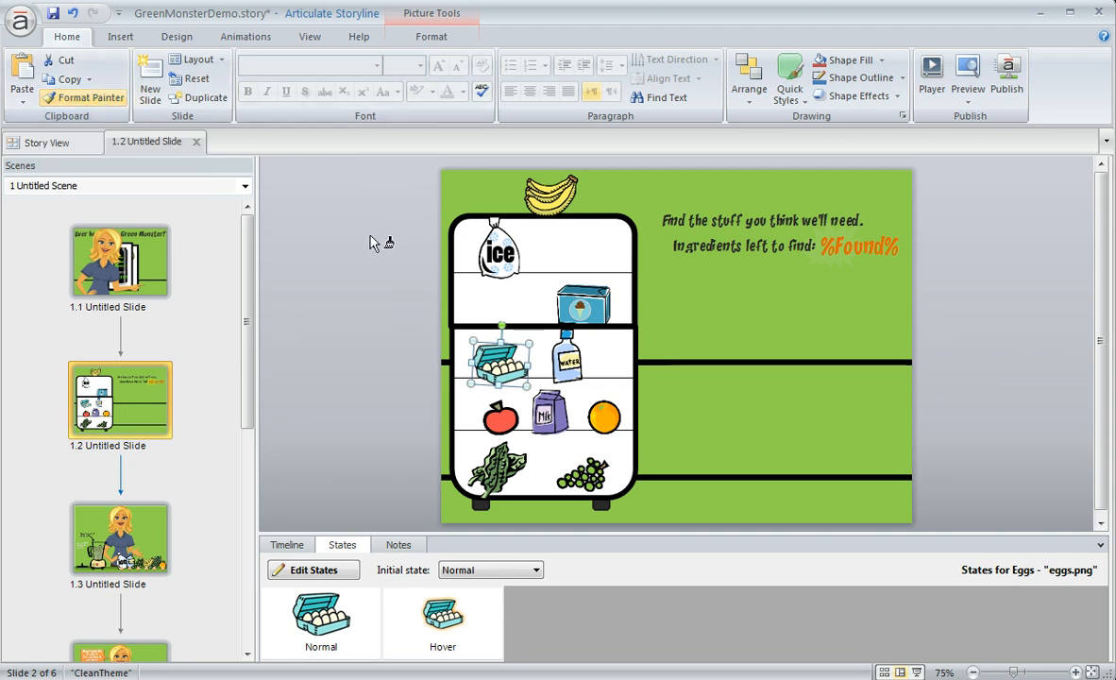
click(549, 193)
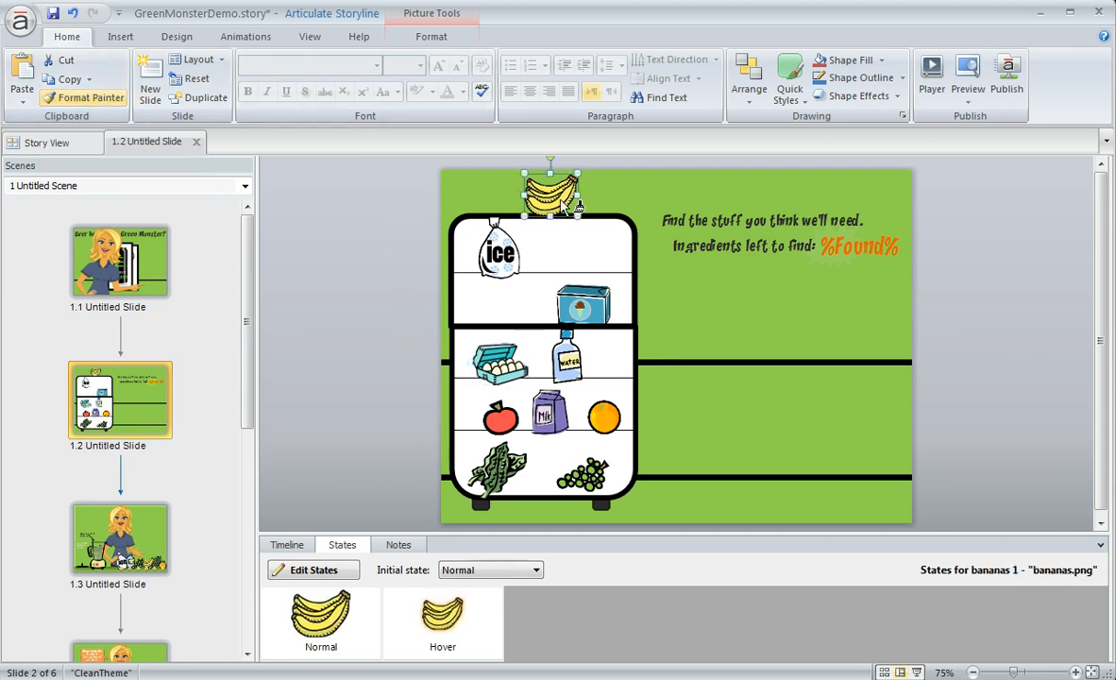
click(499, 251)
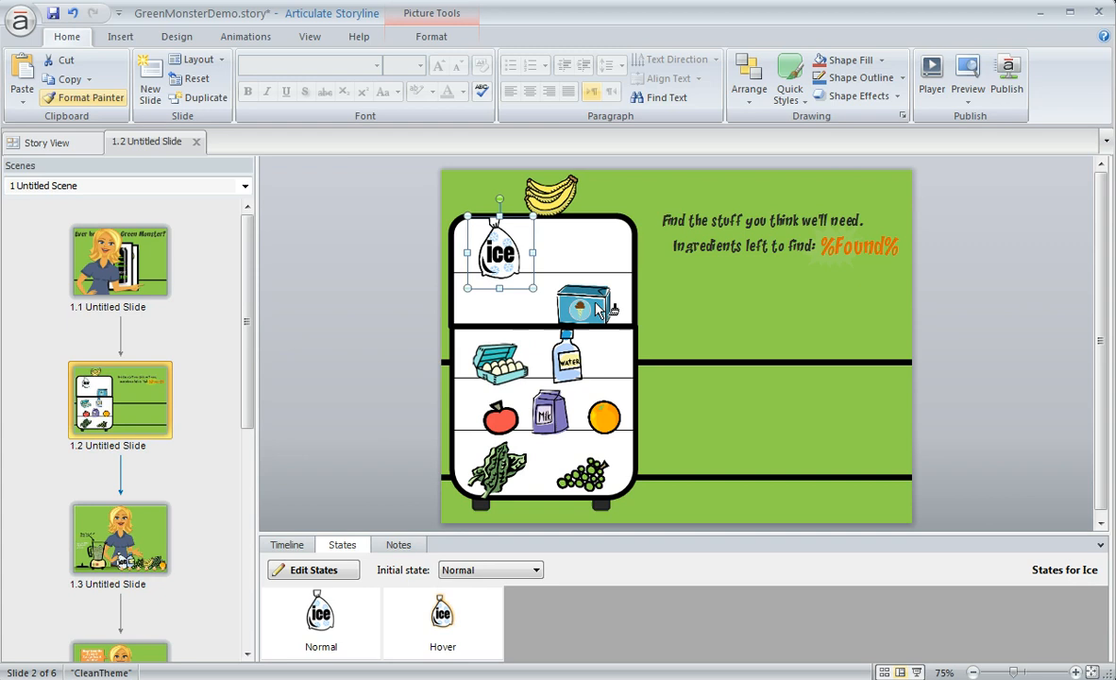
click(567, 359)
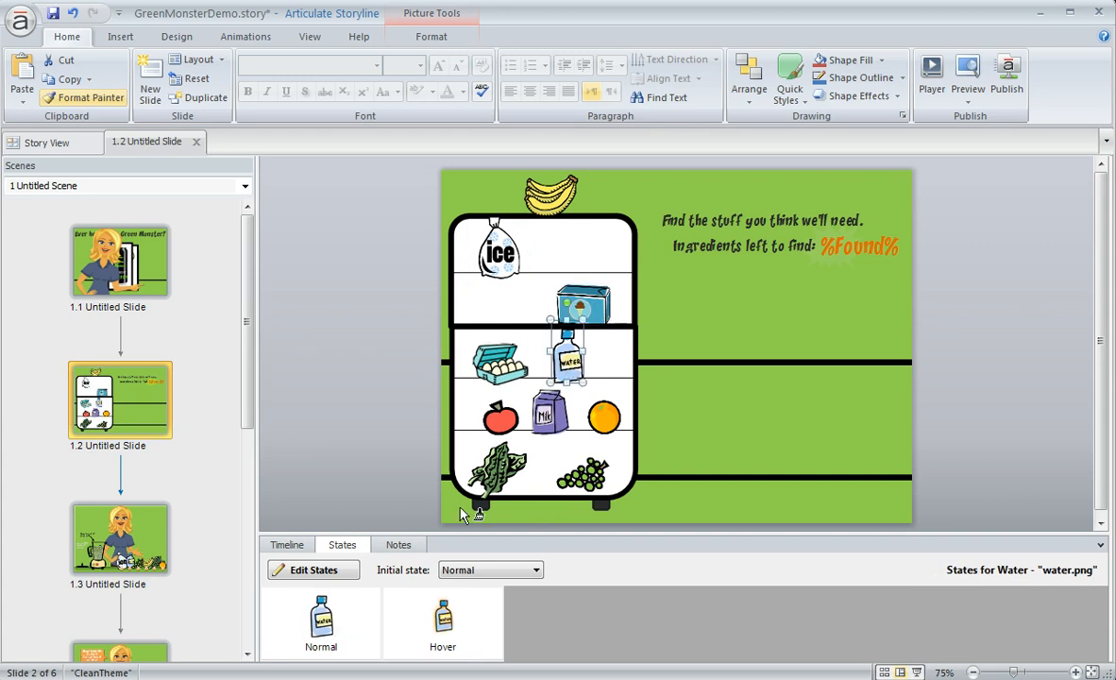
click(547, 413)
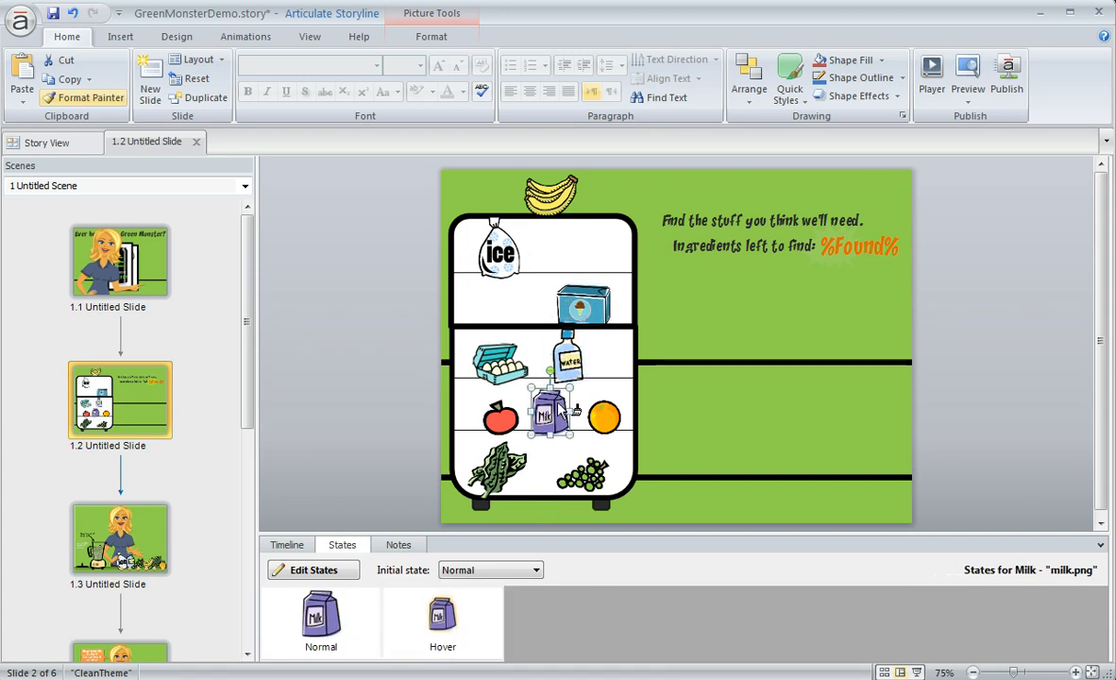
click(603, 417)
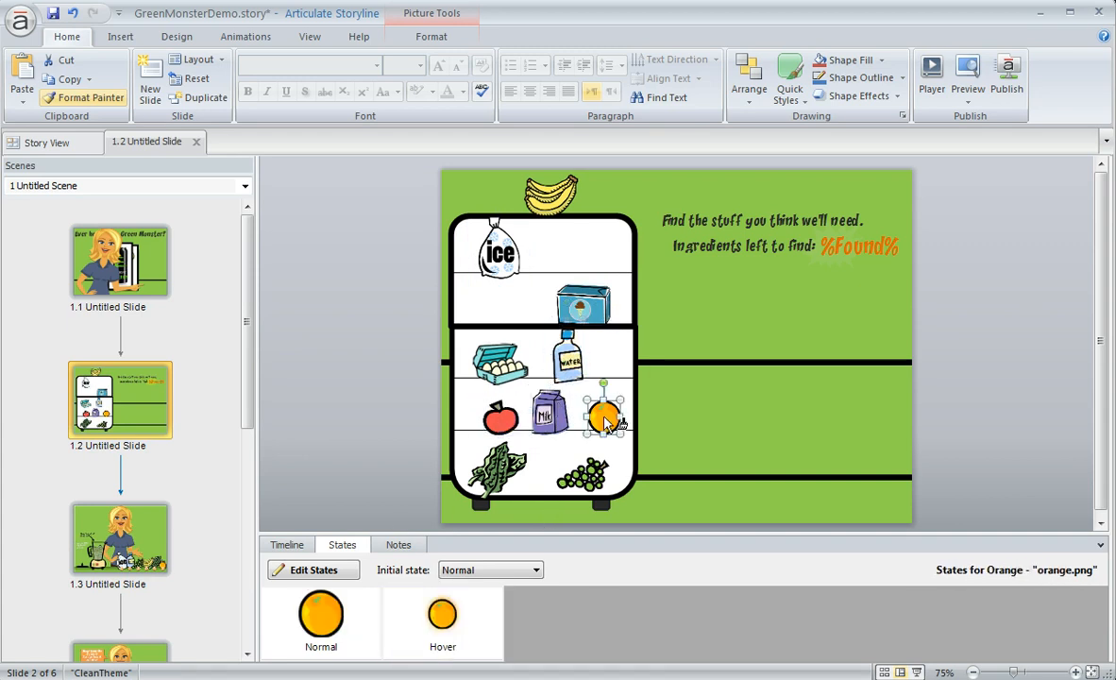
click(496, 470)
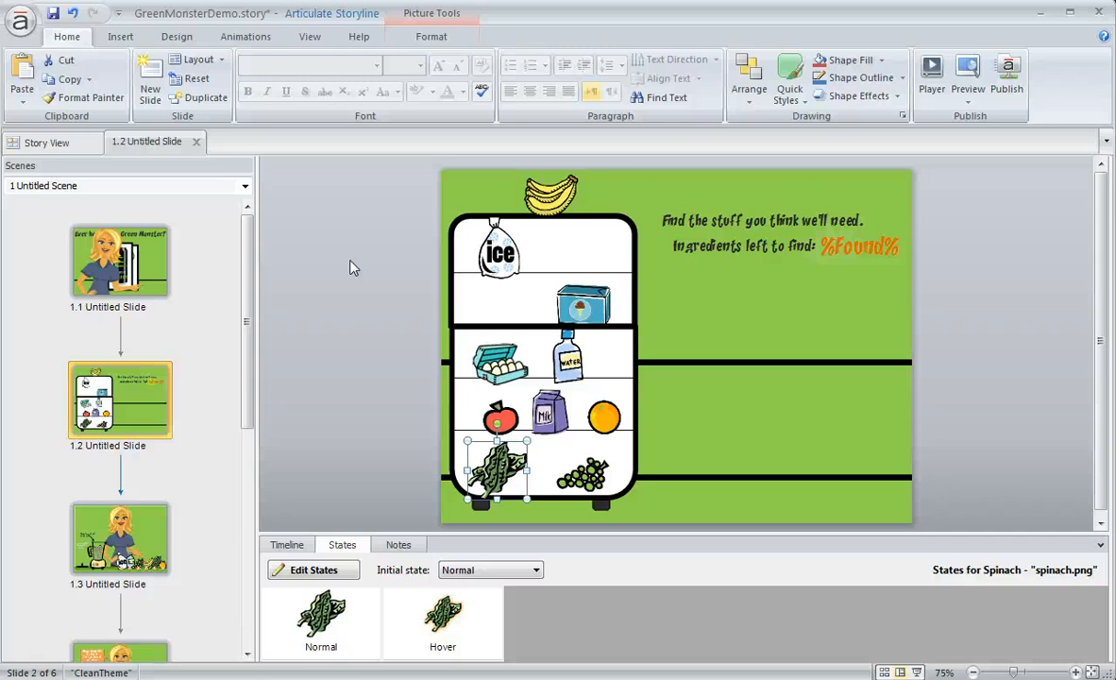
mouse_move(614, 185)
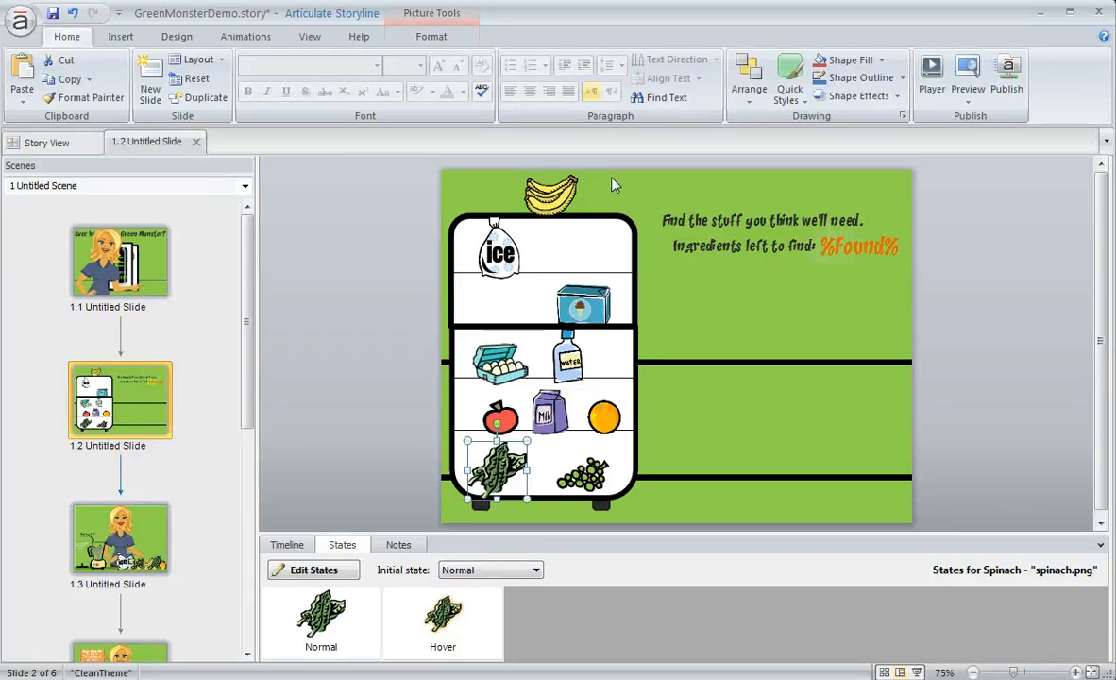
Remove the glow from the bananas' Hover state and recolor it green
click(549, 190)
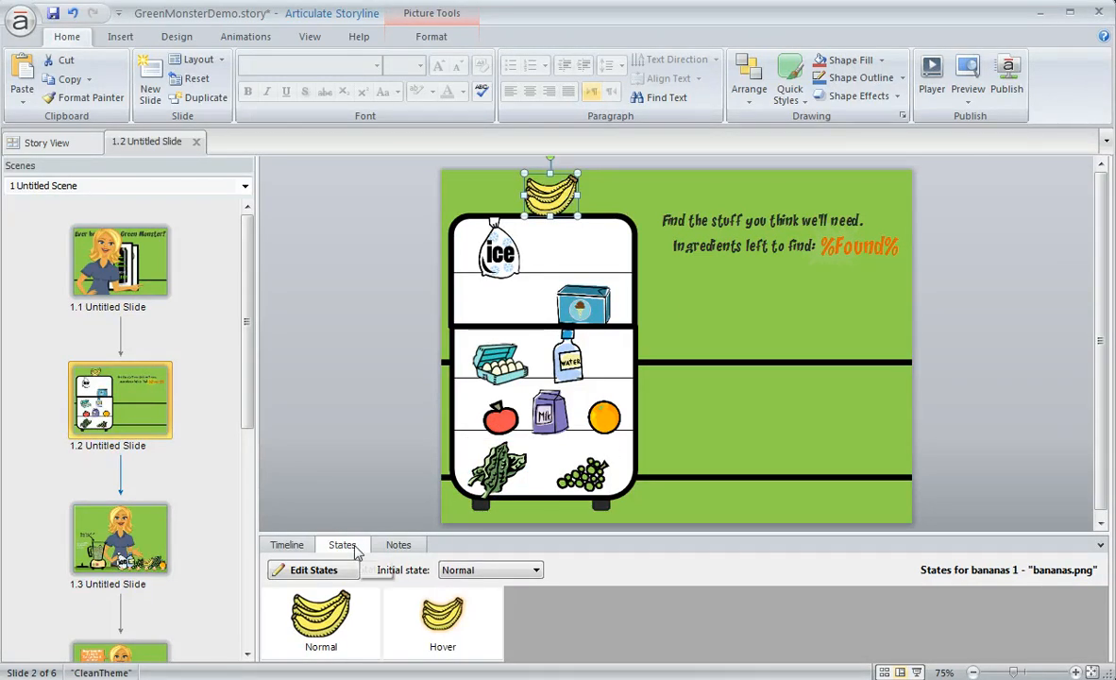
click(312, 569)
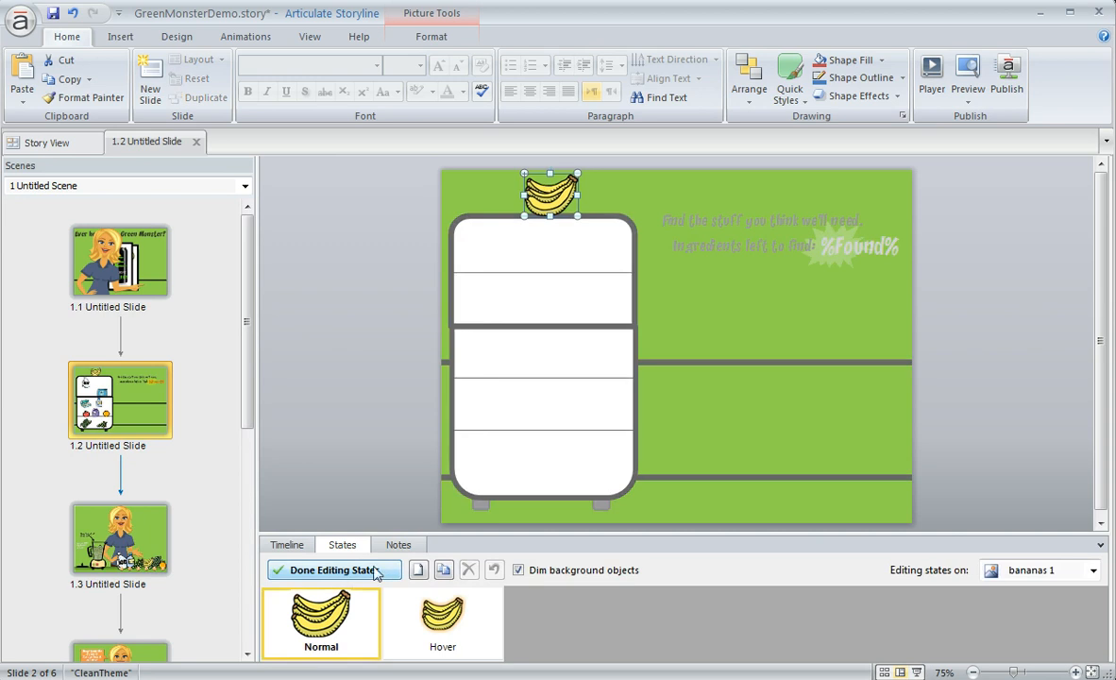
click(442, 618)
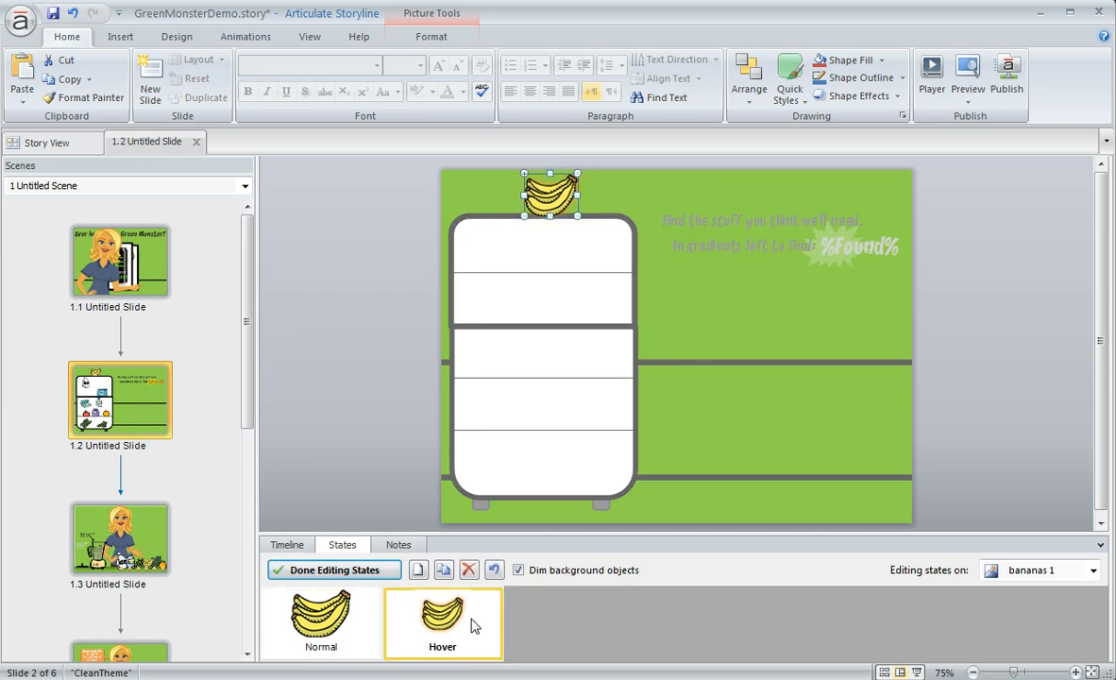
click(431, 36)
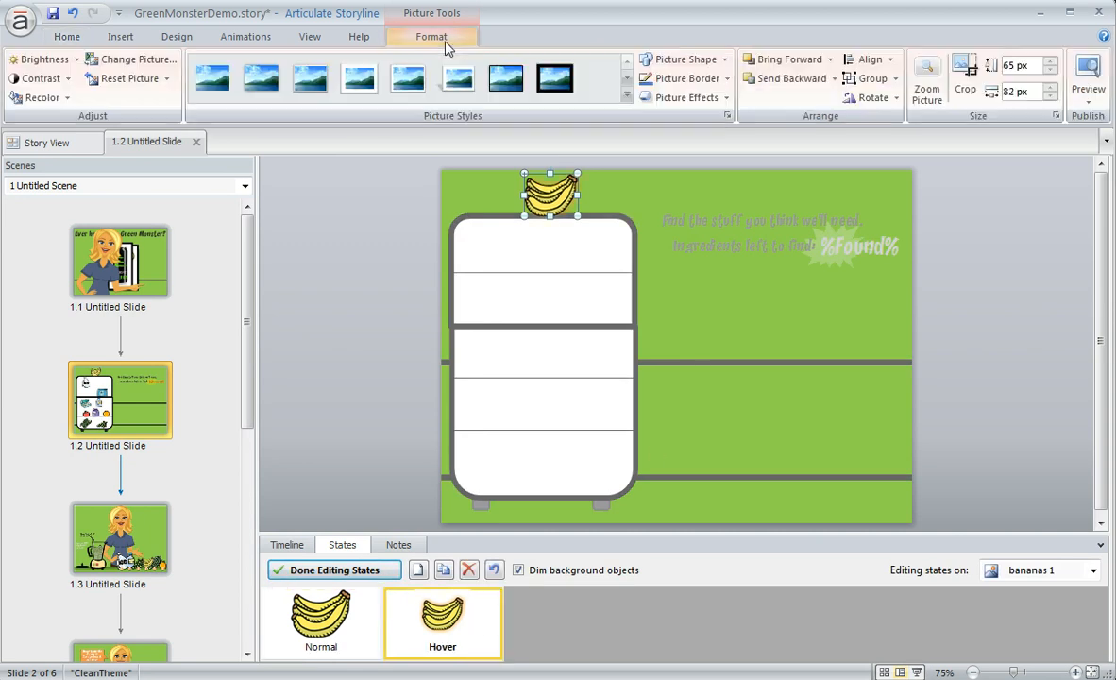
click(681, 97)
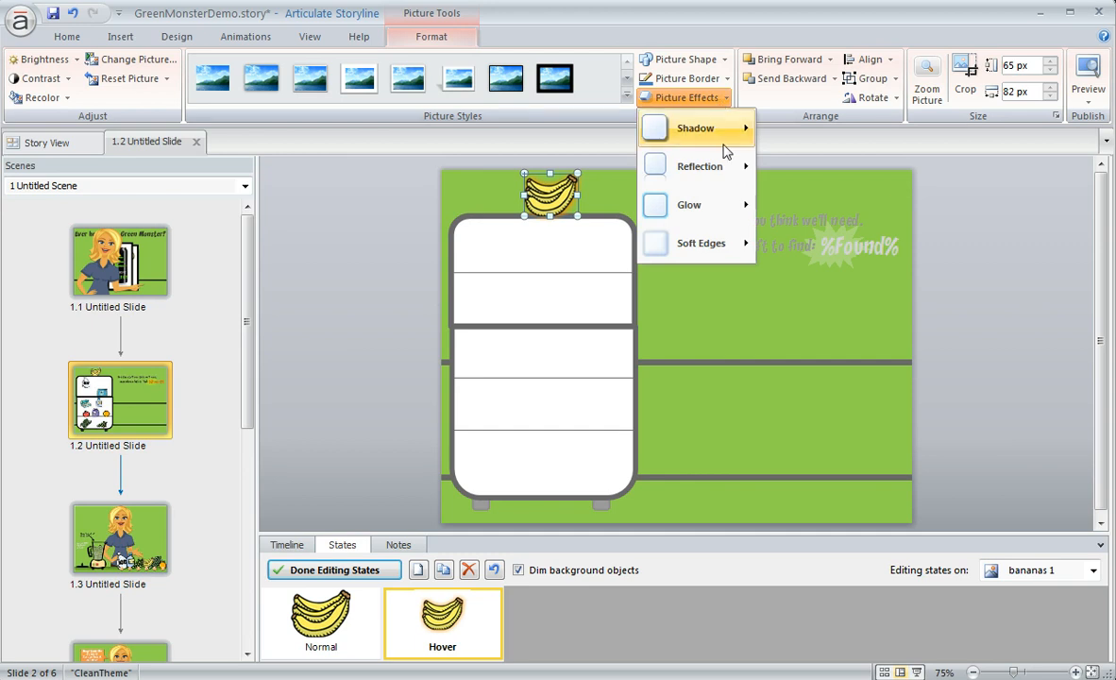
click(688, 204)
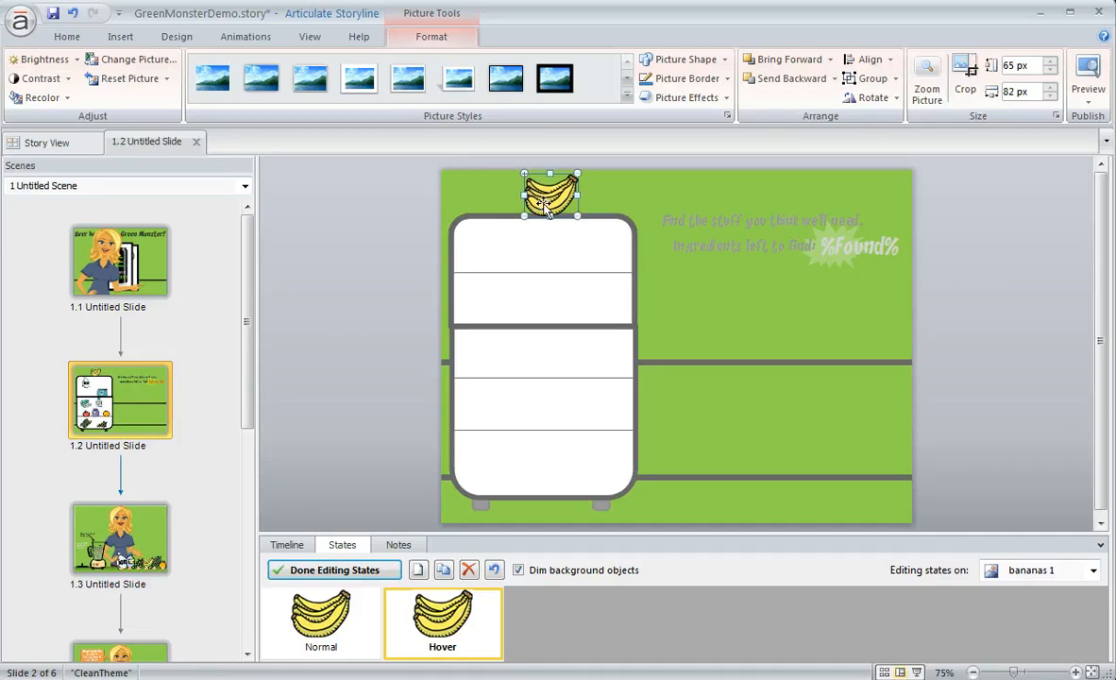
click(39, 97)
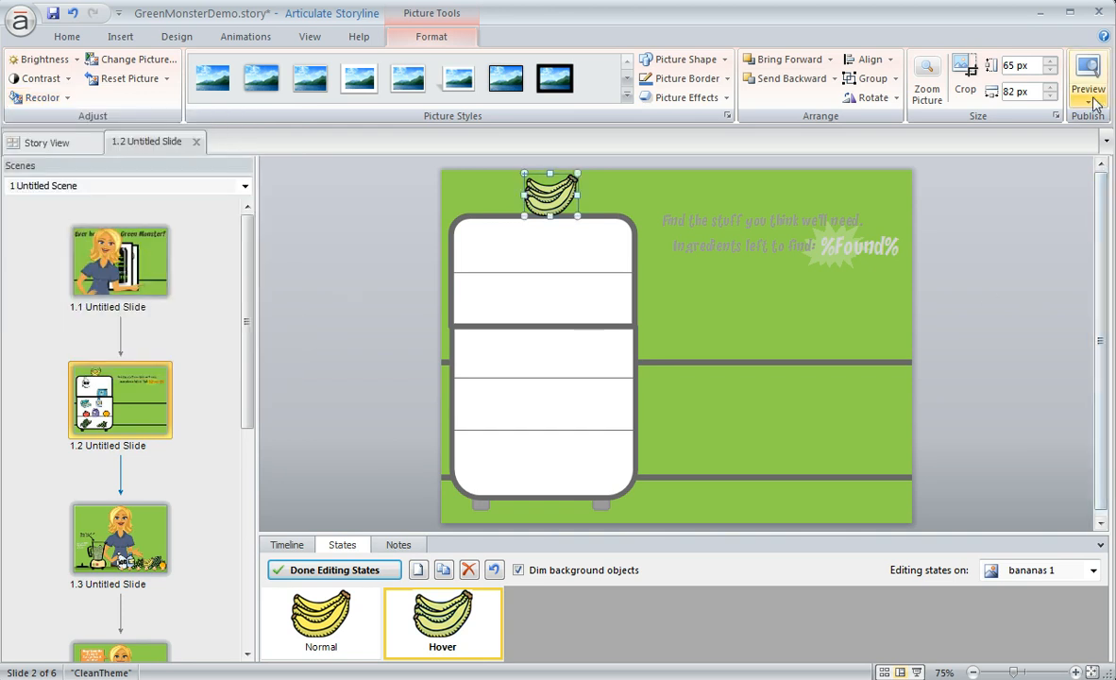
click(1087, 80)
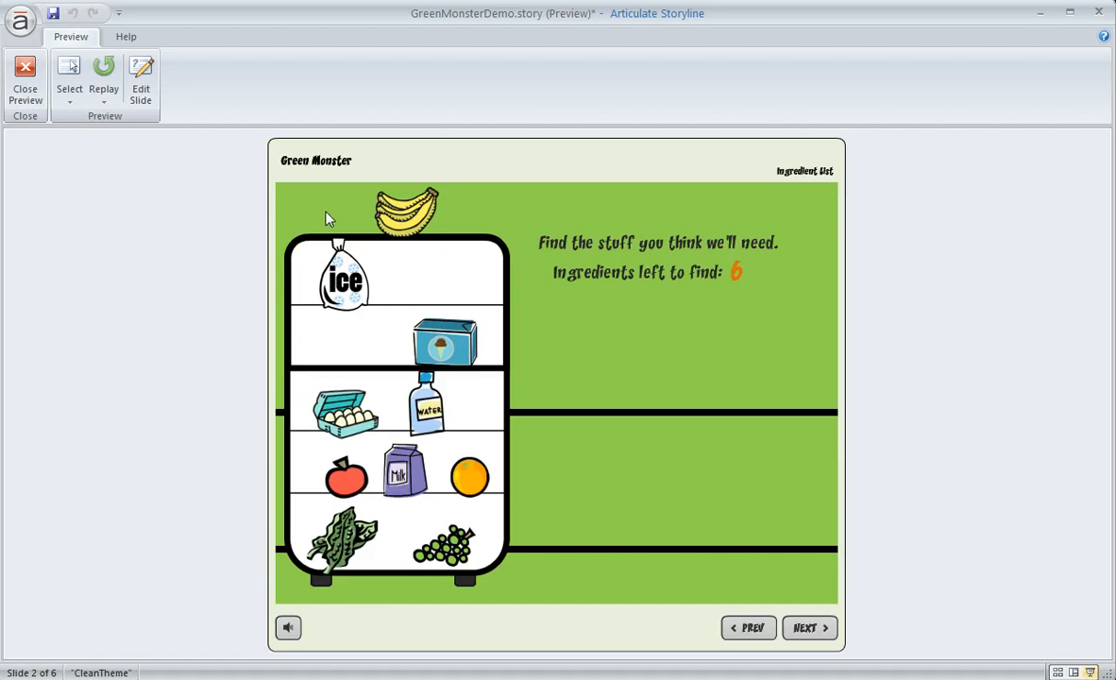
click(25, 80)
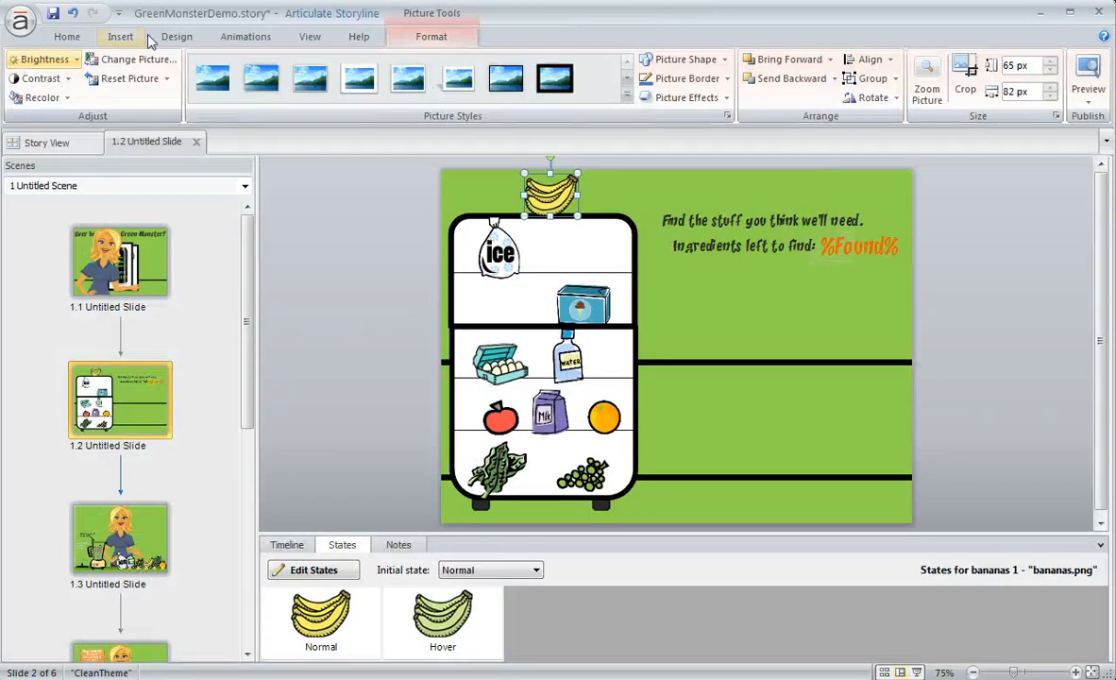
click(312, 570)
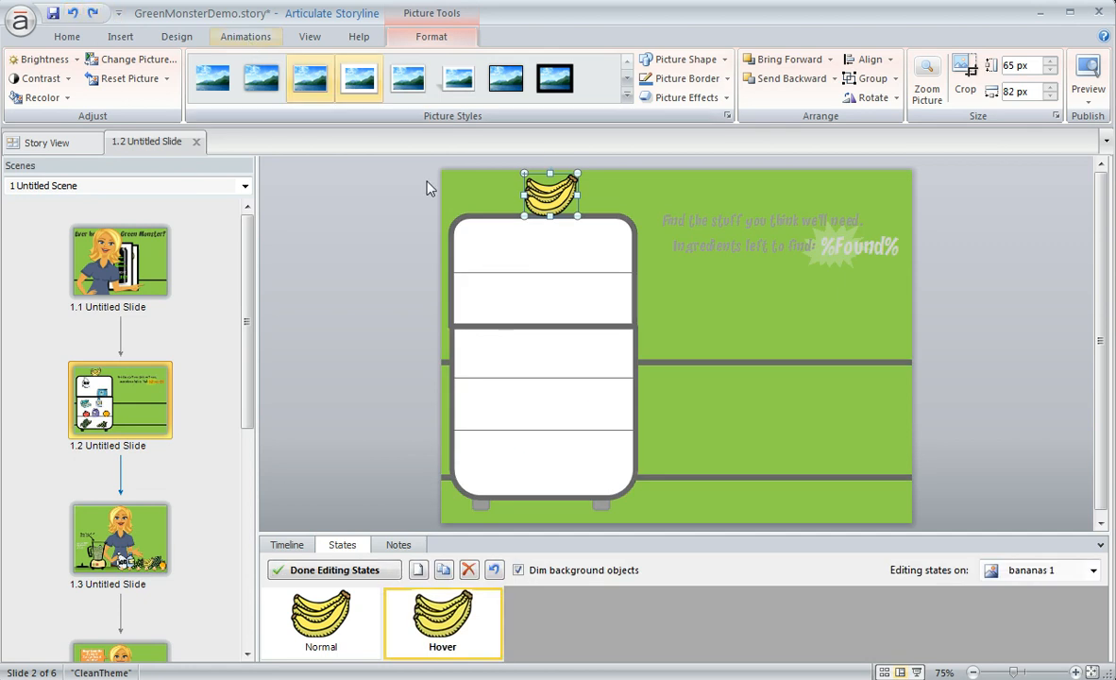